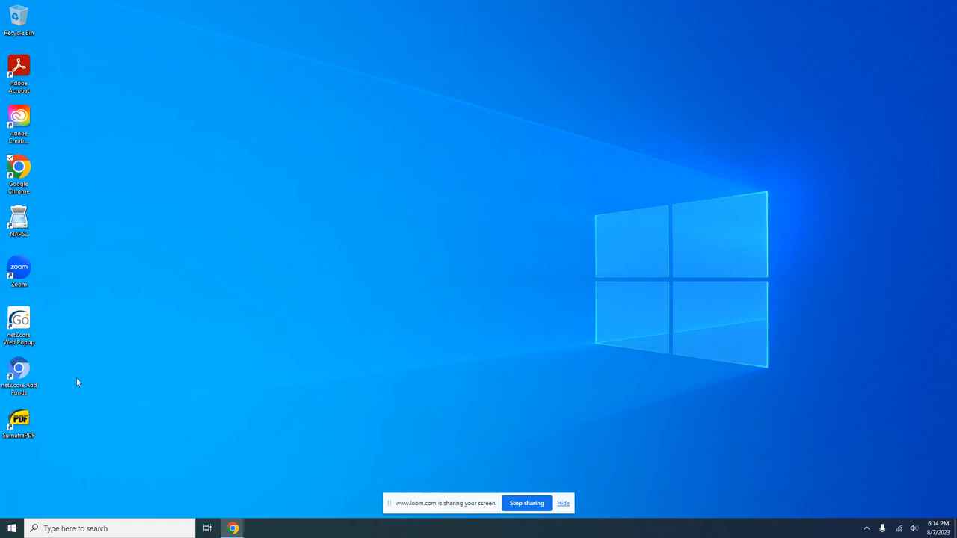
pyautogui.moveTo(45, 381)
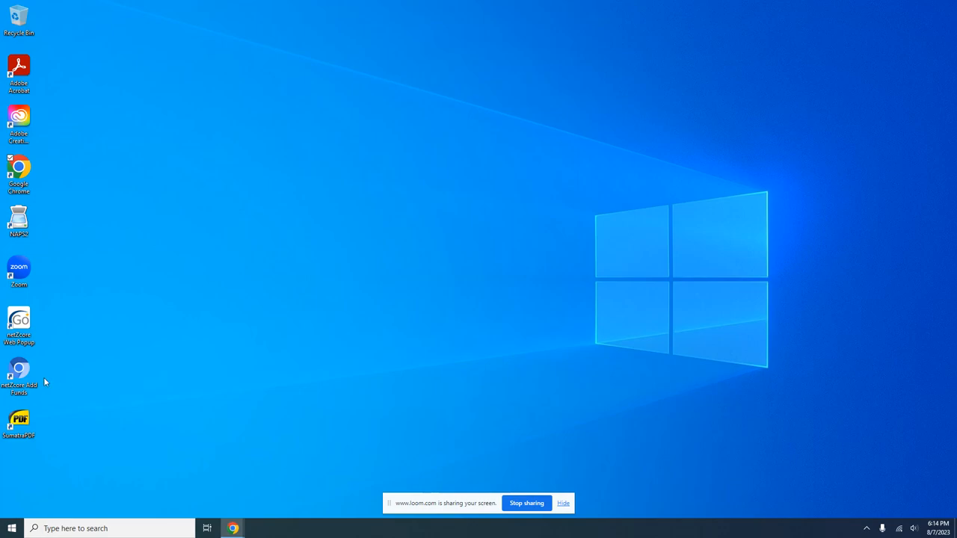
# Launch the GoPrint sign-in page in Chrome from the desktop shortcut
pyautogui.click(233, 529)
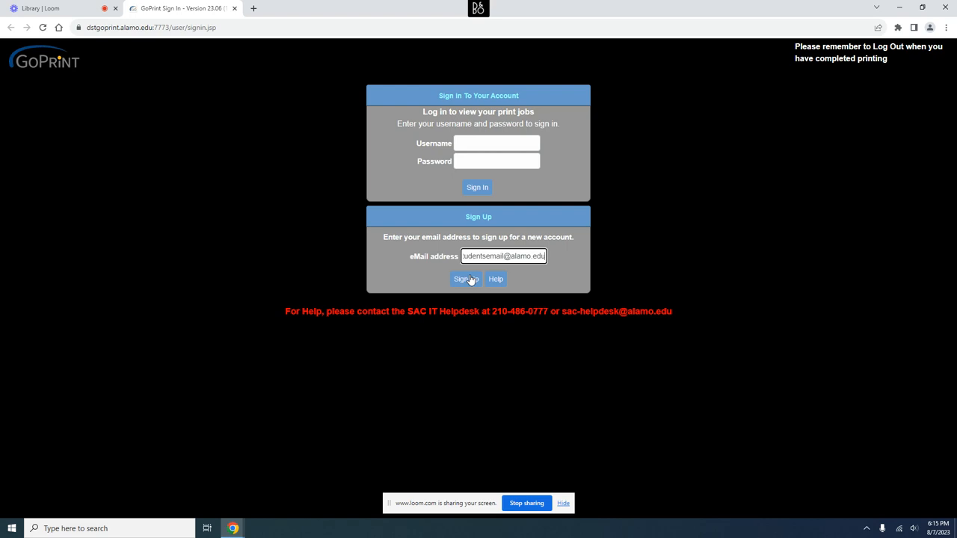
# Fill the Sign Up form with login ID, names, email and password, and create the account
pyautogui.click(466, 280)
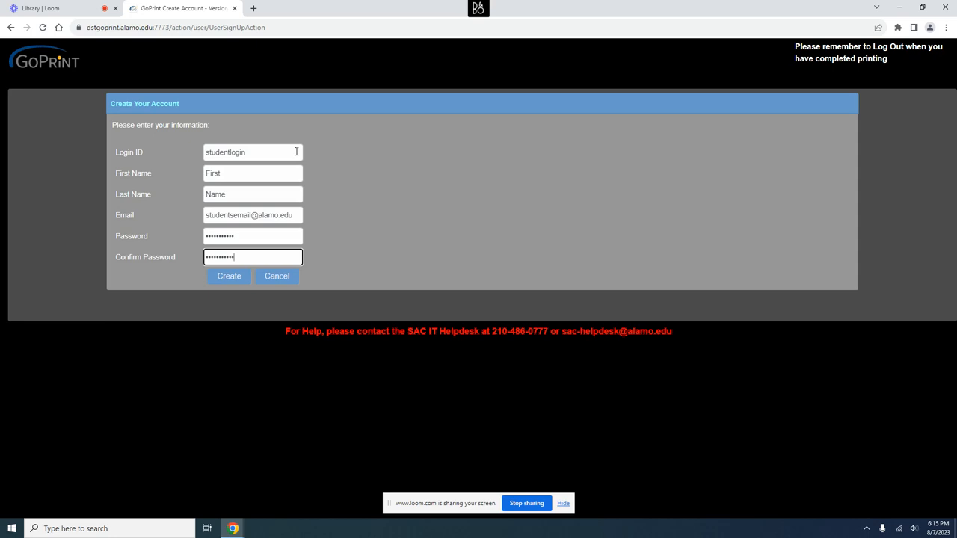
pyautogui.click(229, 275)
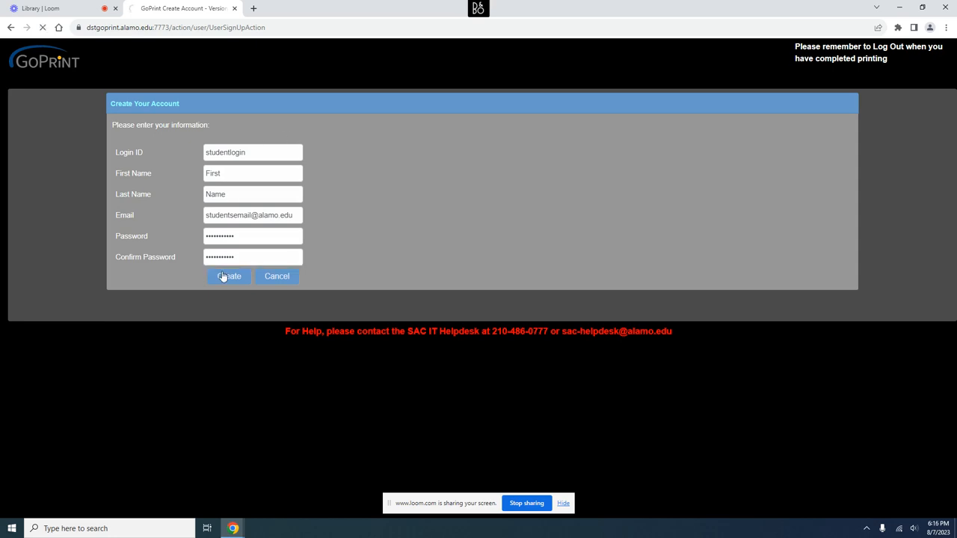
pyautogui.click(228, 275)
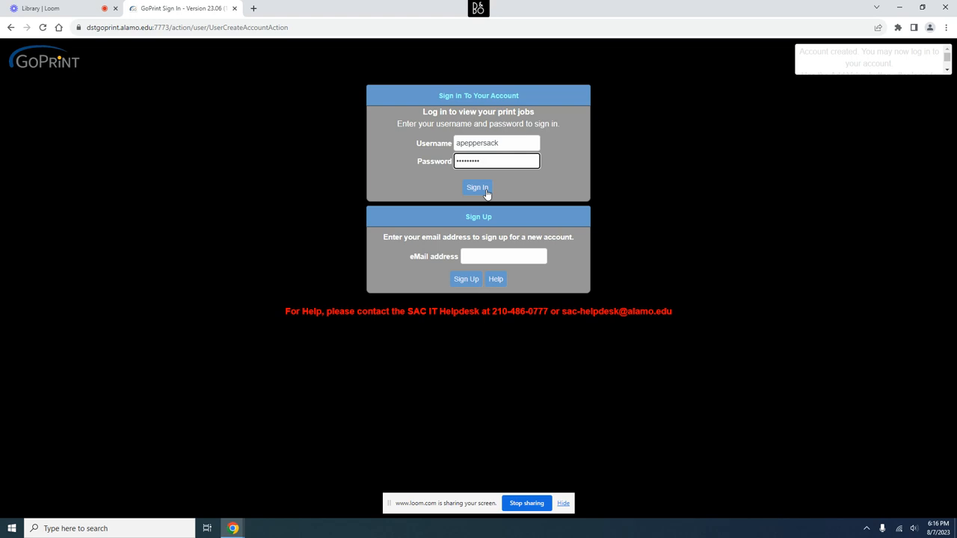
# Sign in with the new credentials to reach the empty print jobs page with $0.00 balance
pyautogui.click(479, 188)
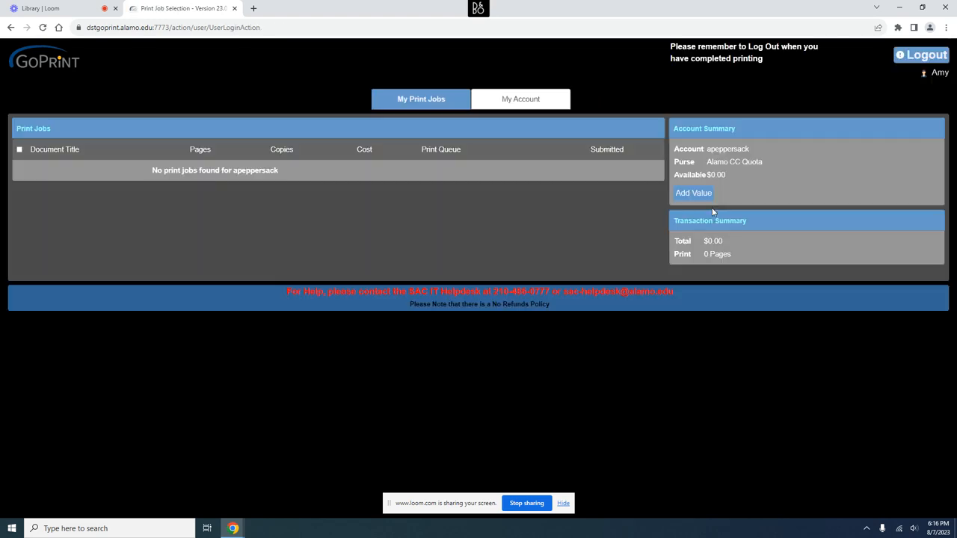
pyautogui.moveTo(694, 192)
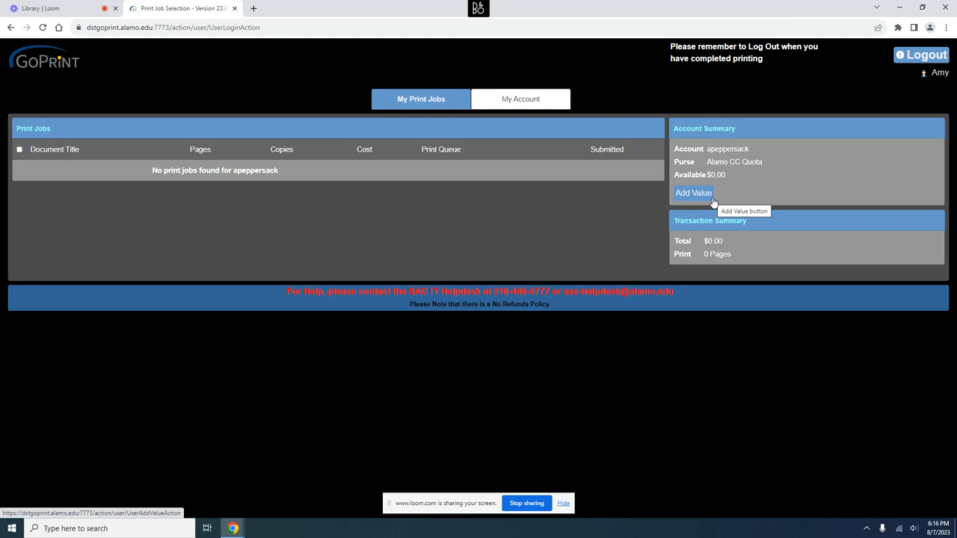
# Add Value of $2.22 by credit card to the Alamo CC Quota and continue to confirmation
pyautogui.click(693, 193)
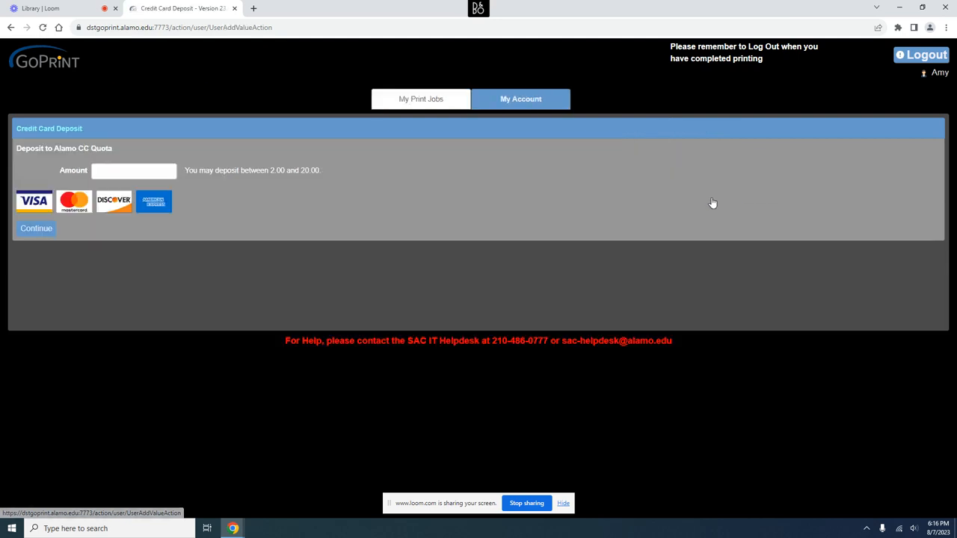
pyautogui.write('2')
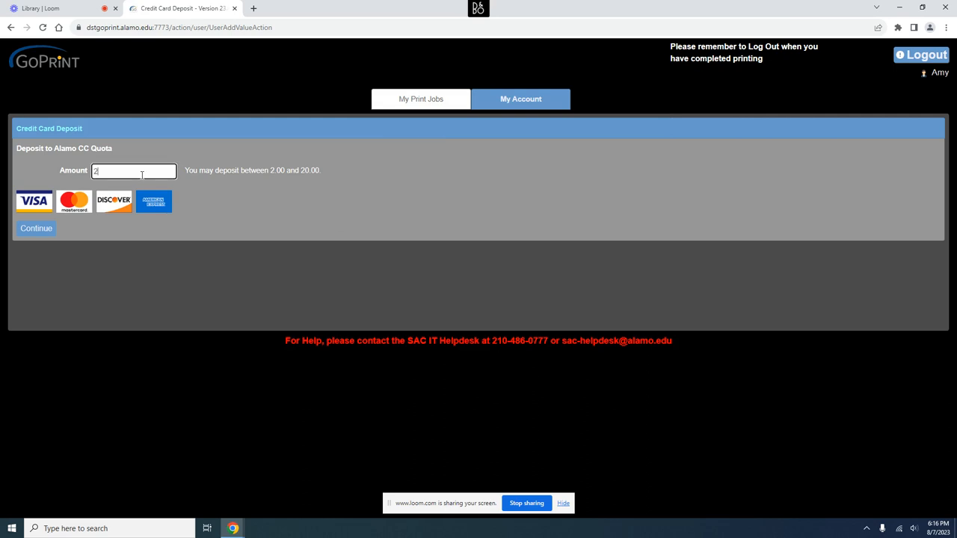
pyautogui.write('.22')
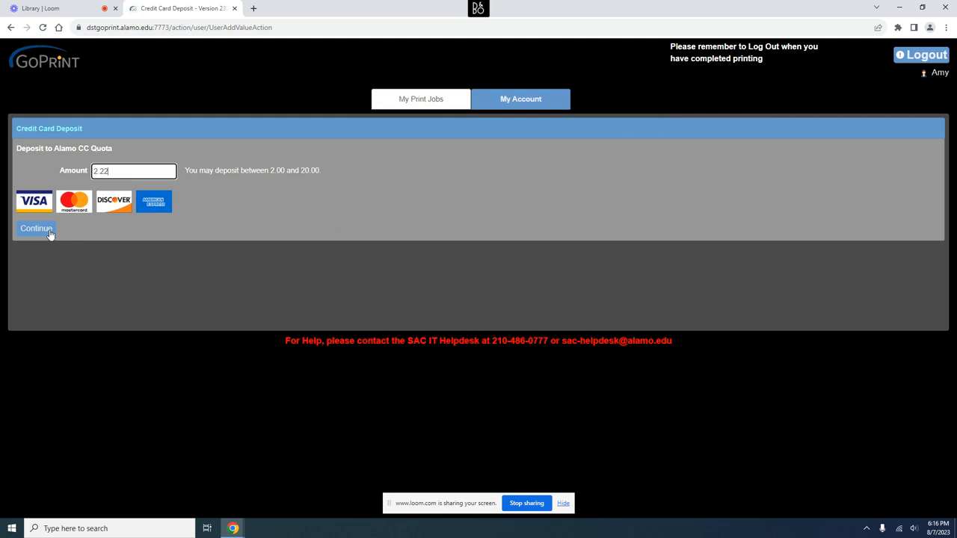
pyautogui.click(36, 227)
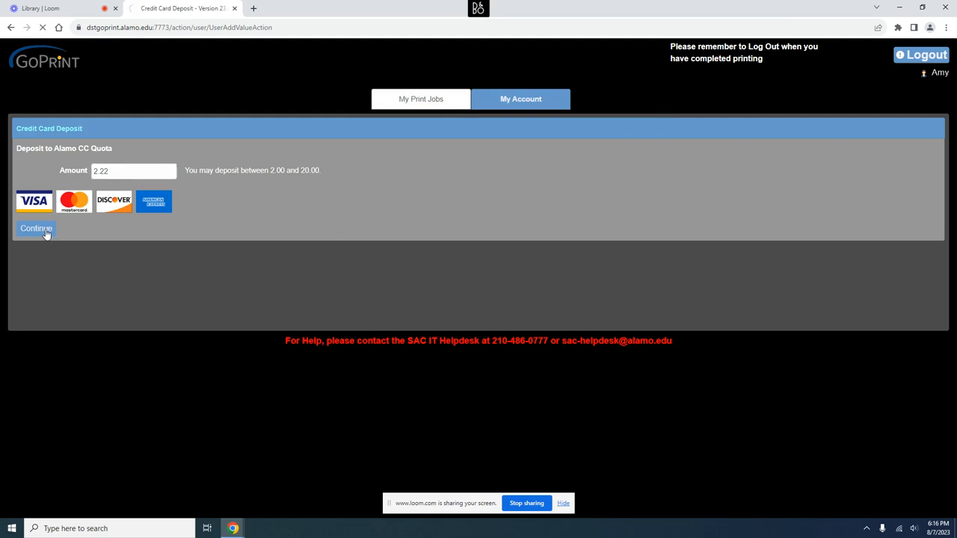
pyautogui.click(36, 227)
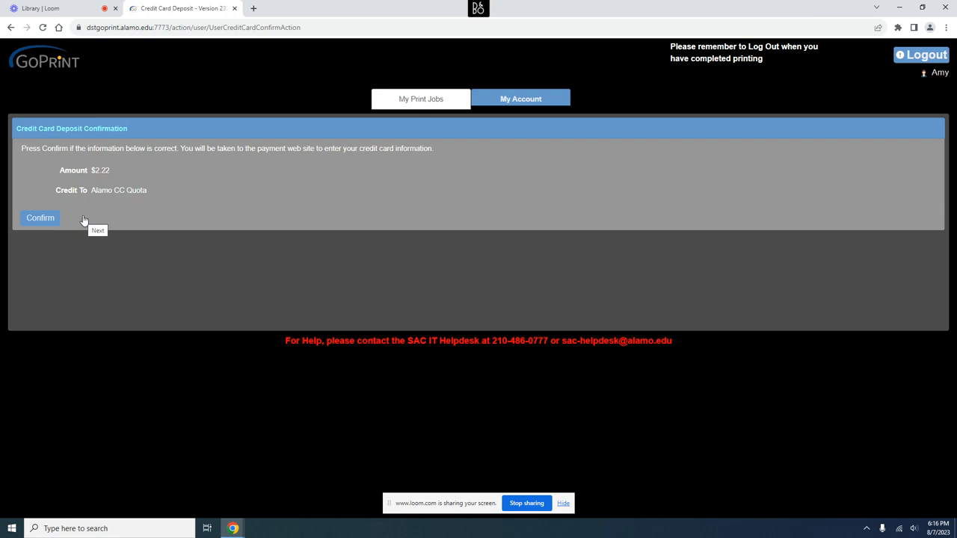
pyautogui.moveTo(53, 218)
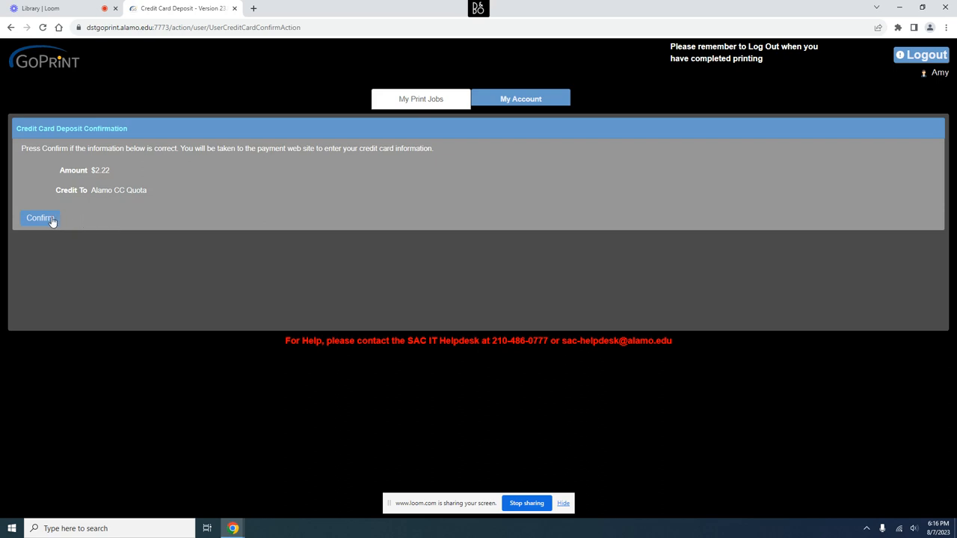
# Confirm the $2.22 deposit and proceed to the Alamo Colleges card payment form
pyautogui.click(39, 218)
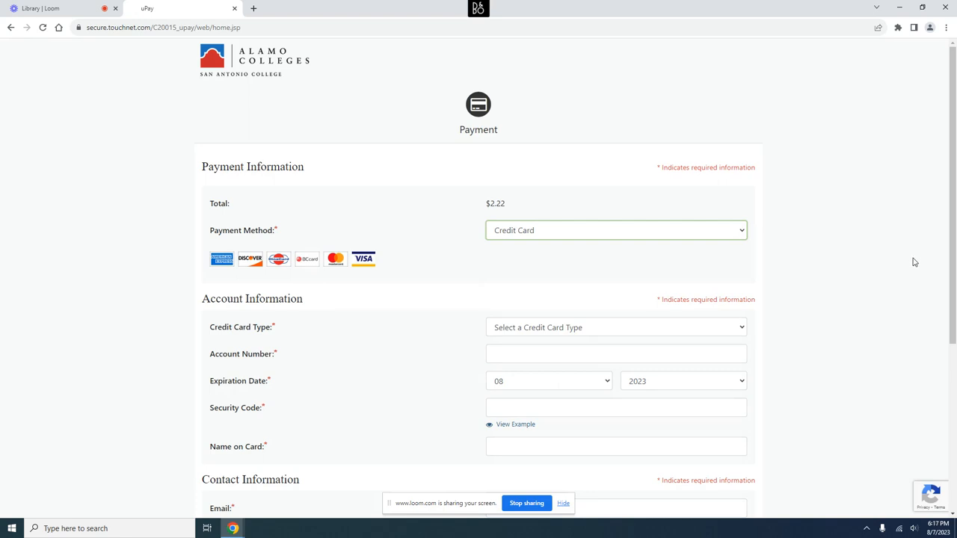
pyautogui.moveTo(947, 236)
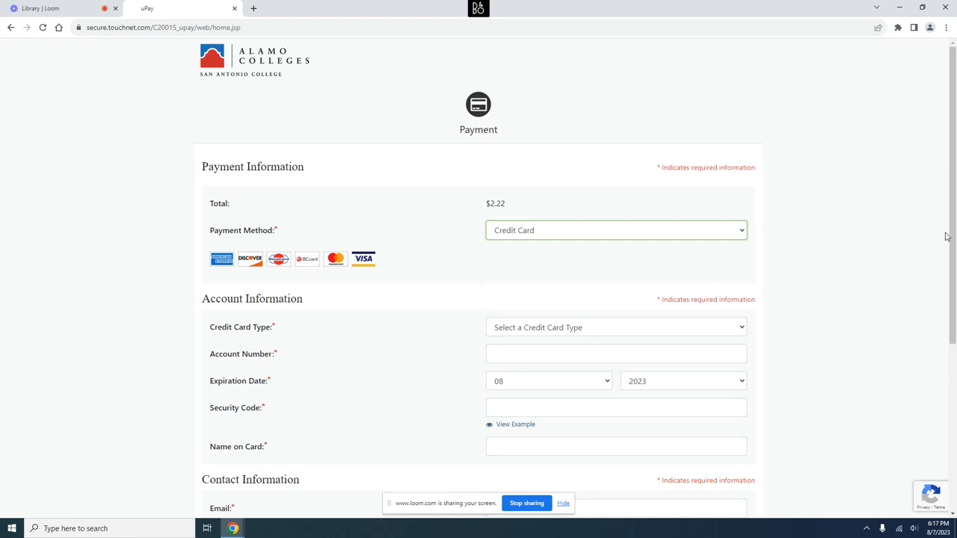
pyautogui.scroll(-3)
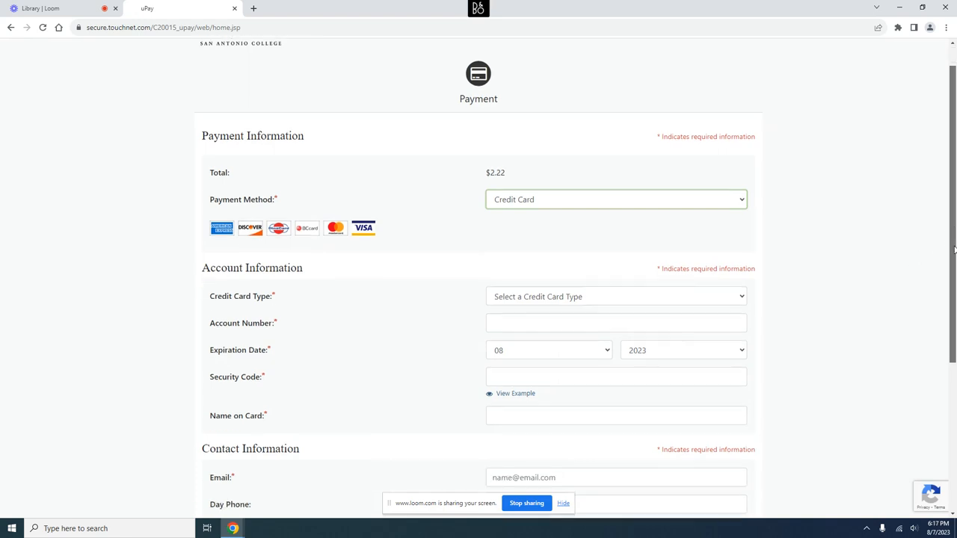
pyautogui.scroll(-3)
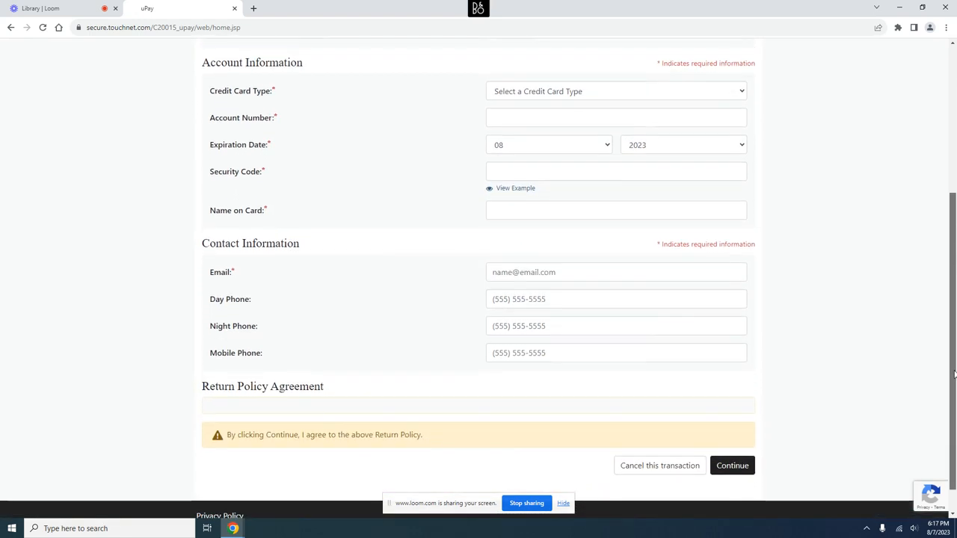